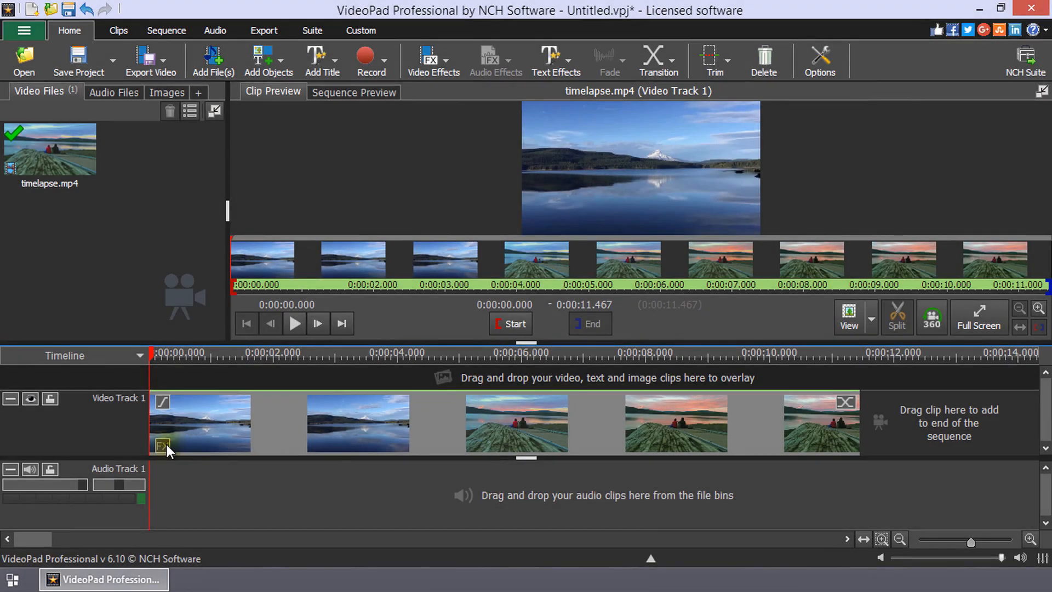
Add an Exposure effect to timelapse.mp4 and give it an Up Slope animation rising from -1.00
click(161, 446)
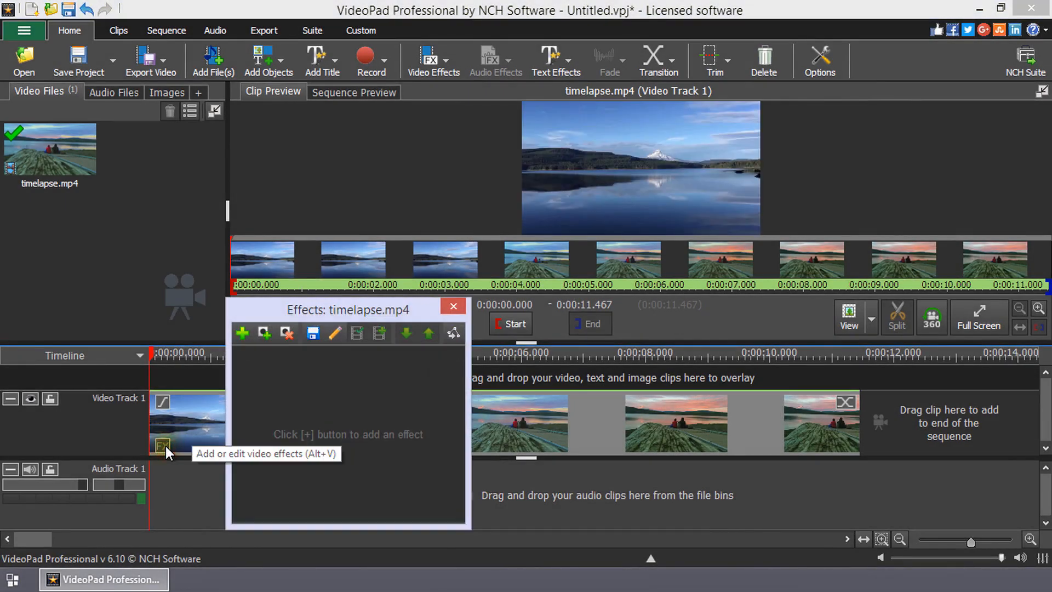
mouse_move(240, 362)
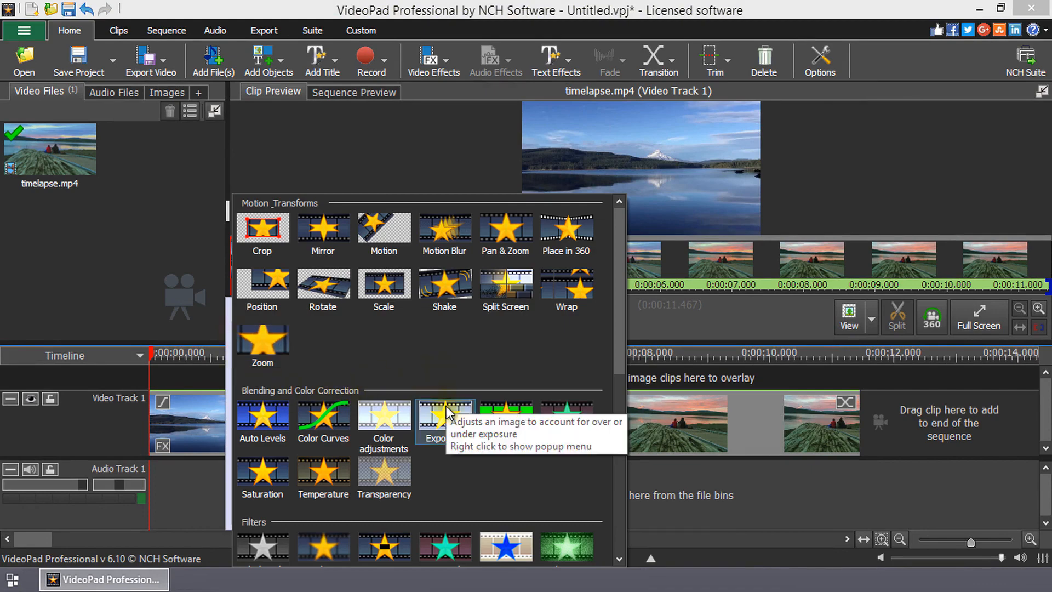
click(444, 415)
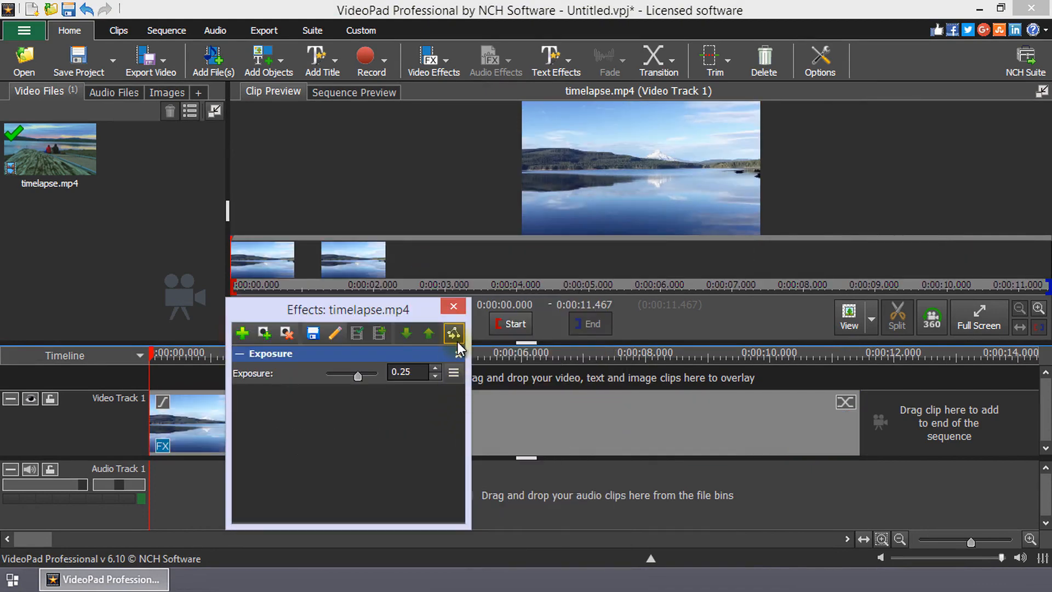
click(453, 334)
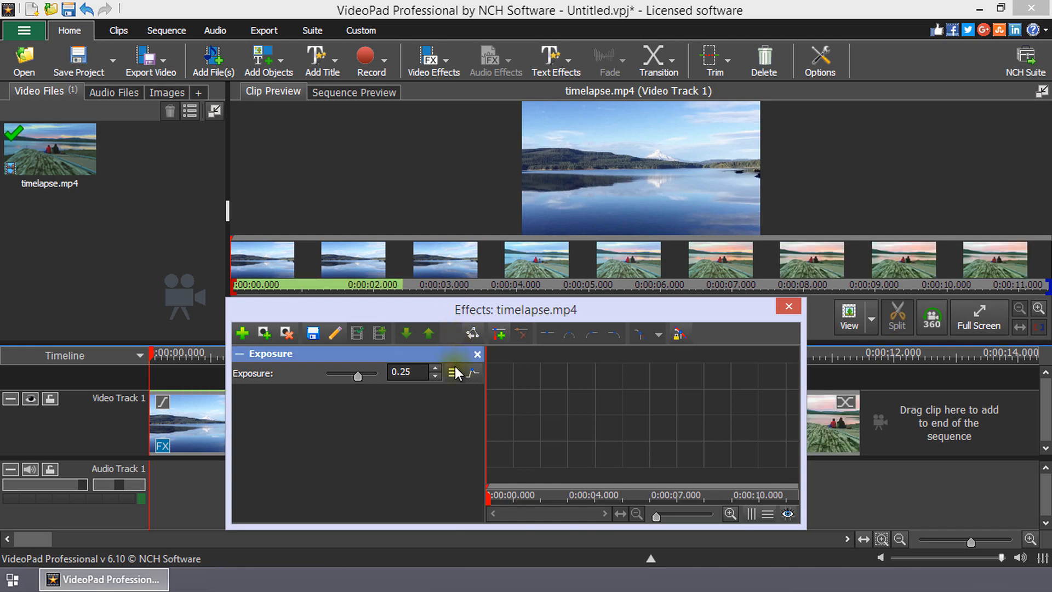
click(453, 373)
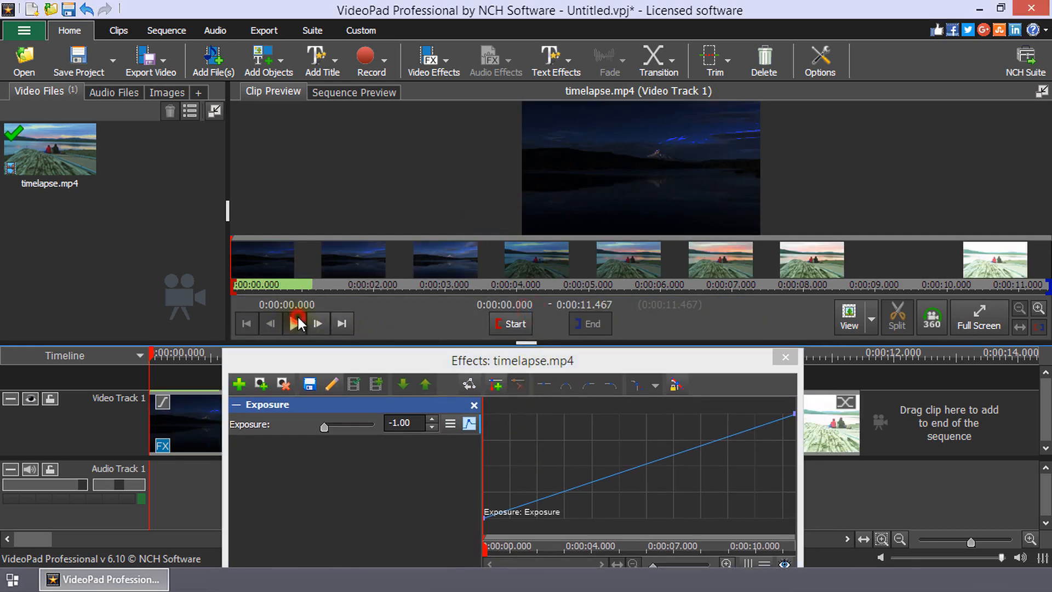
Preview the clip brightening as exposure rises, then pause playback
click(296, 323)
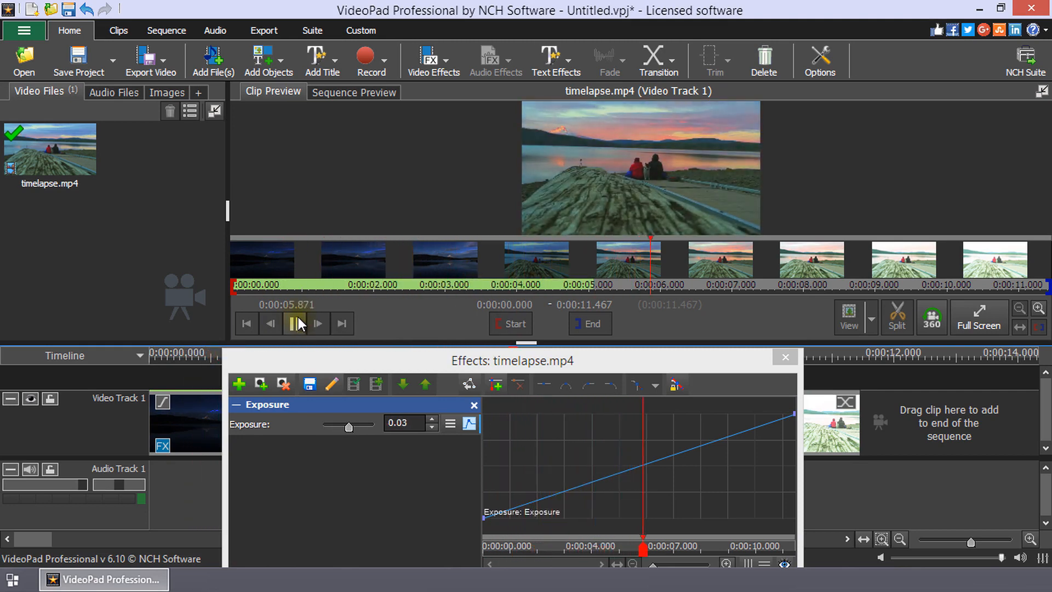
click(785, 356)
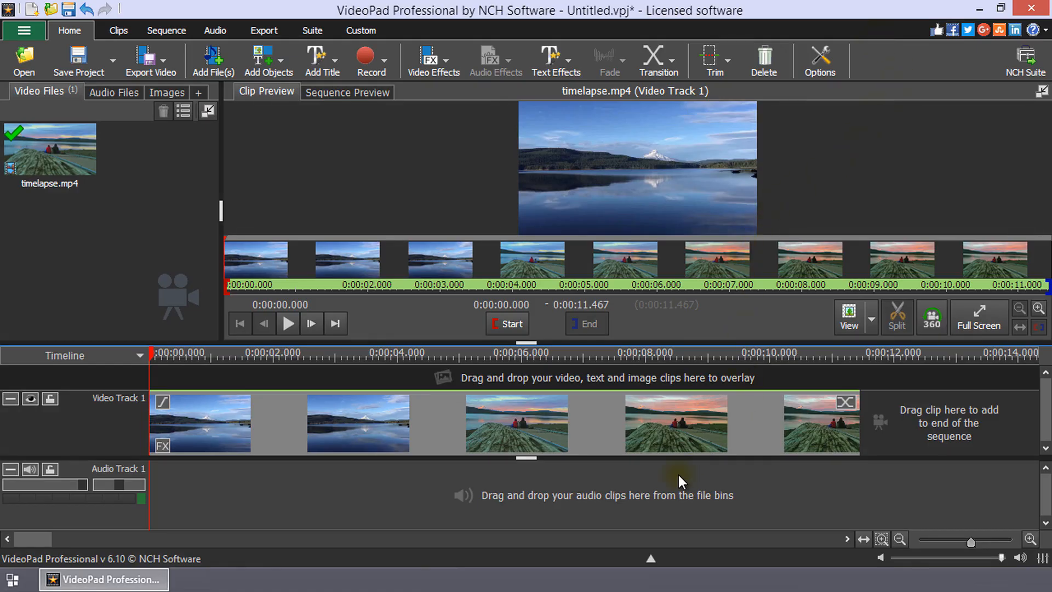
mouse_move(655, 486)
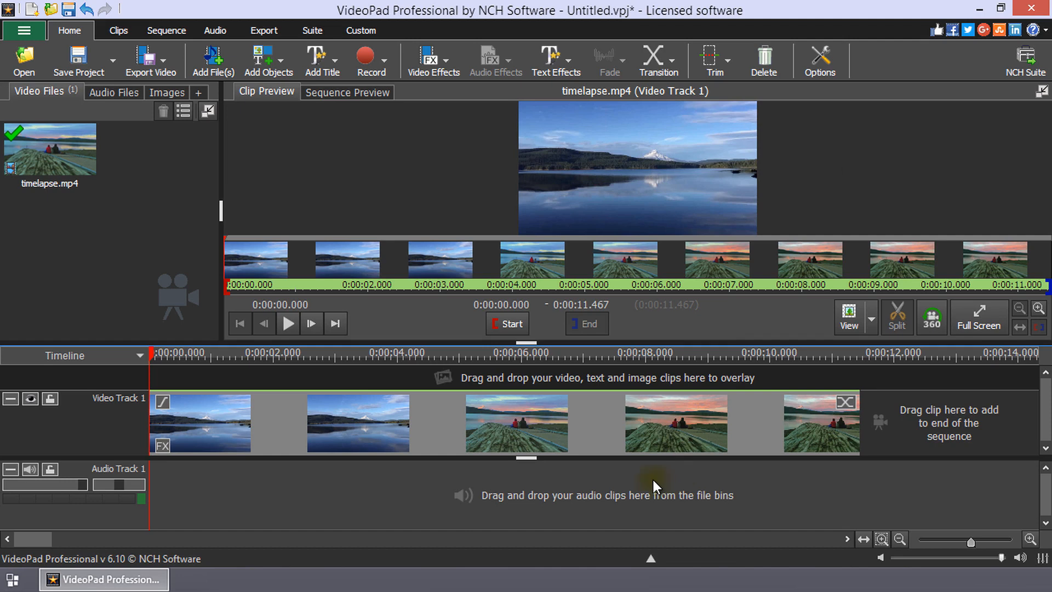
mouse_move(214, 380)
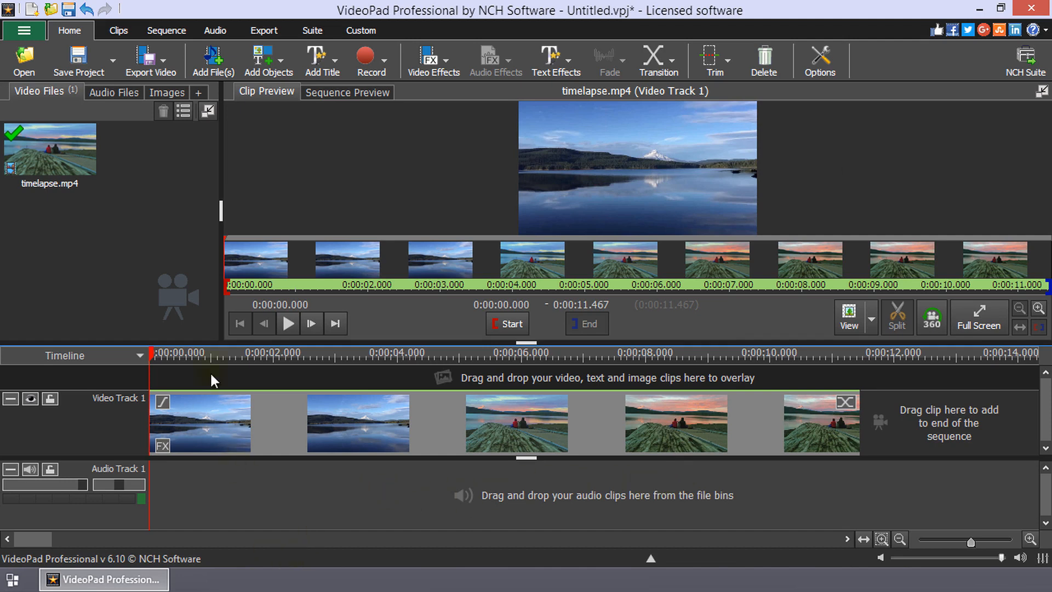
mouse_move(228, 520)
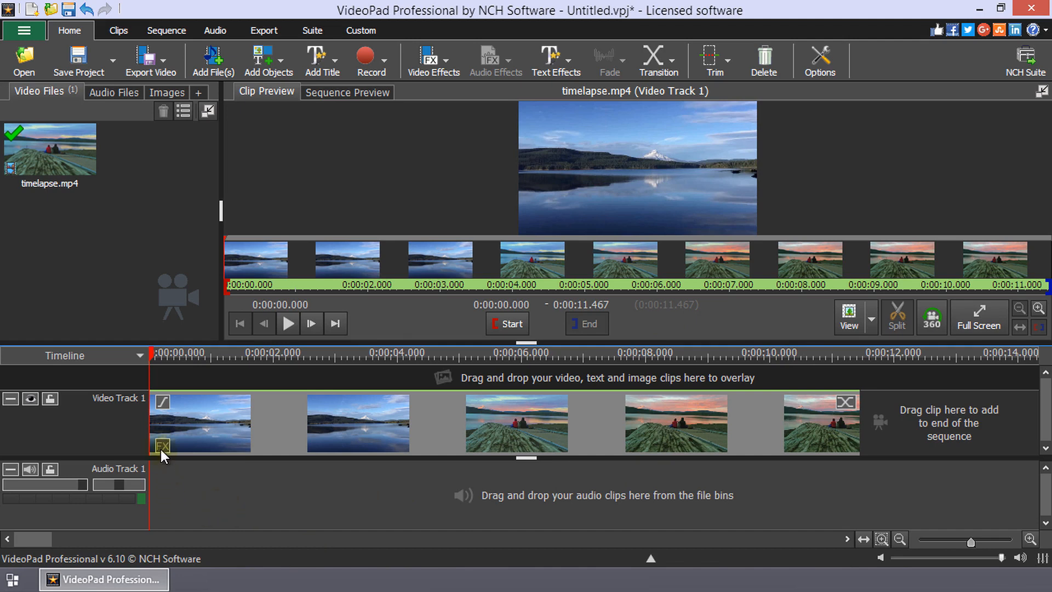
Add a Color adjustments effect to timelapse.mp4 from the effects list
click(161, 445)
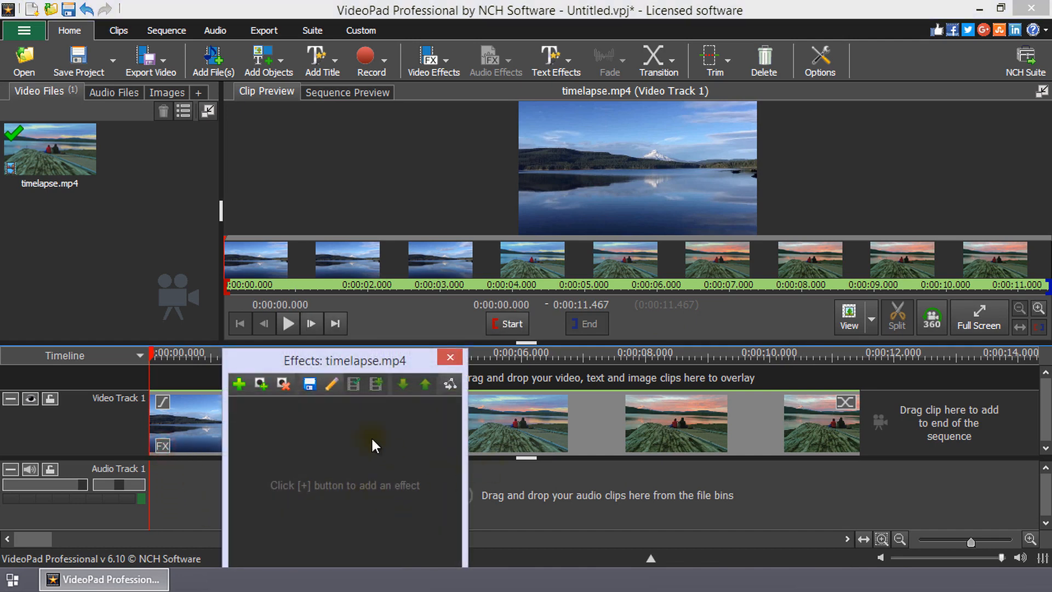
mouse_move(394, 526)
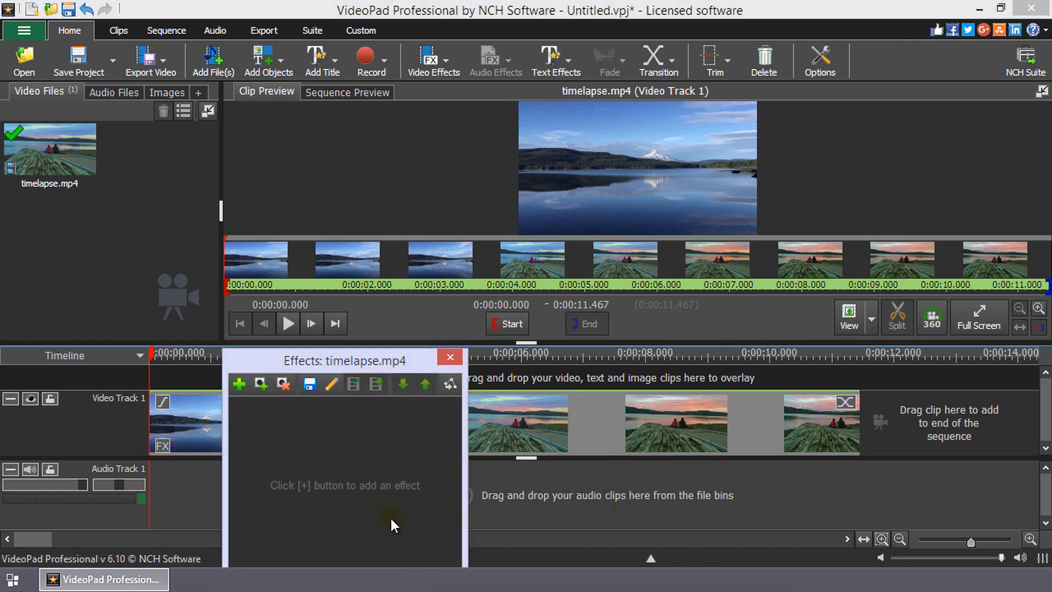
click(238, 384)
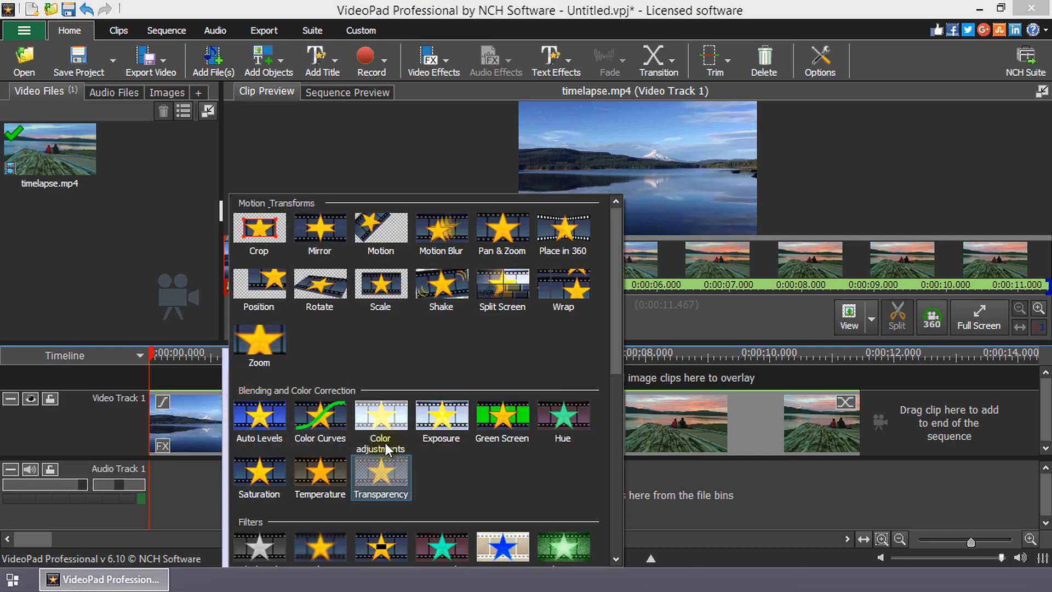
click(380, 416)
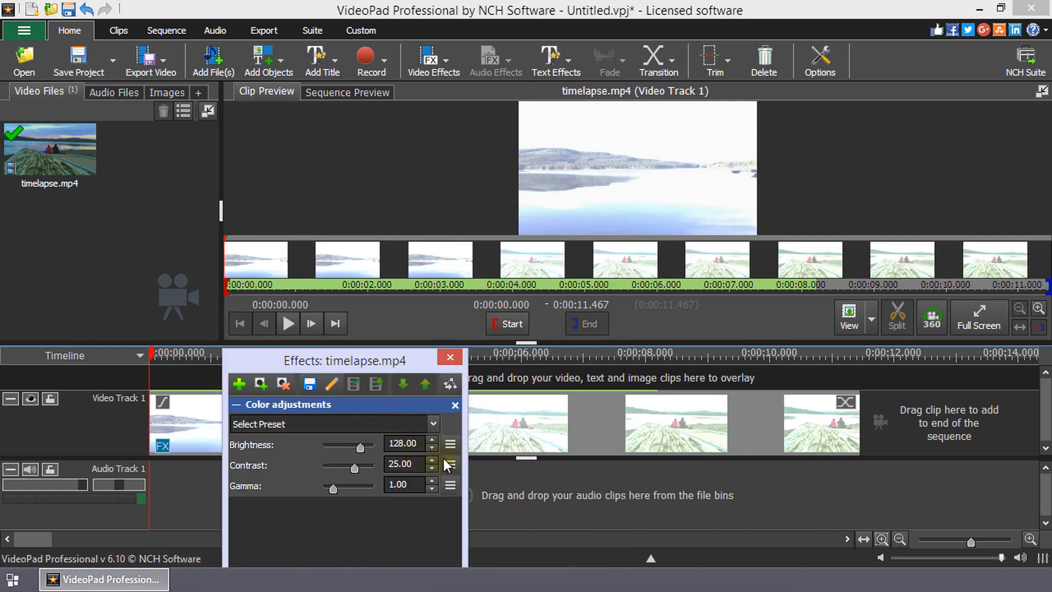
Animate Contrast with an Ease In preset starting from -100
click(450, 465)
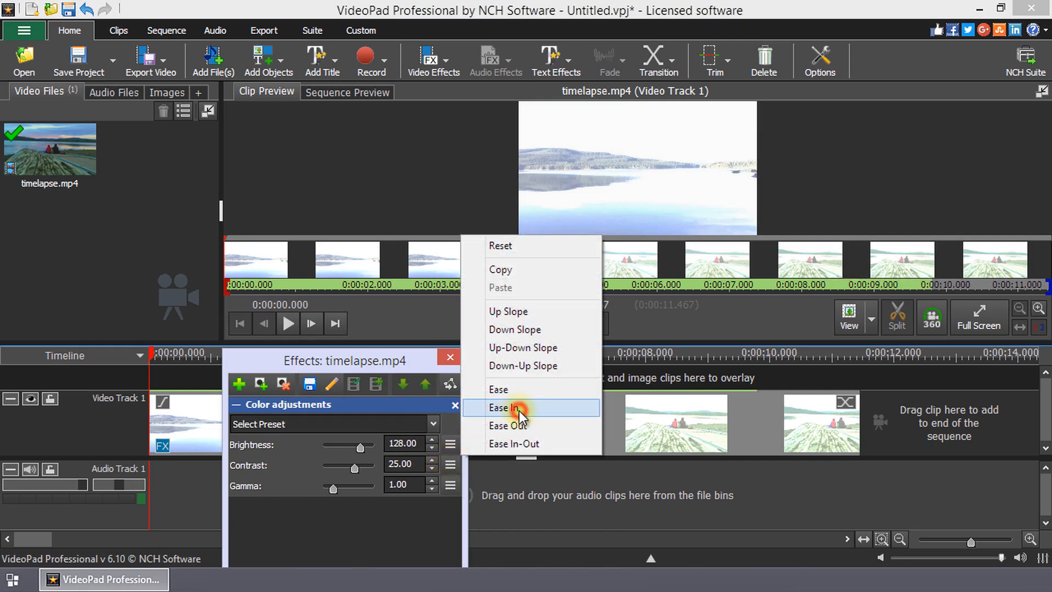
click(511, 408)
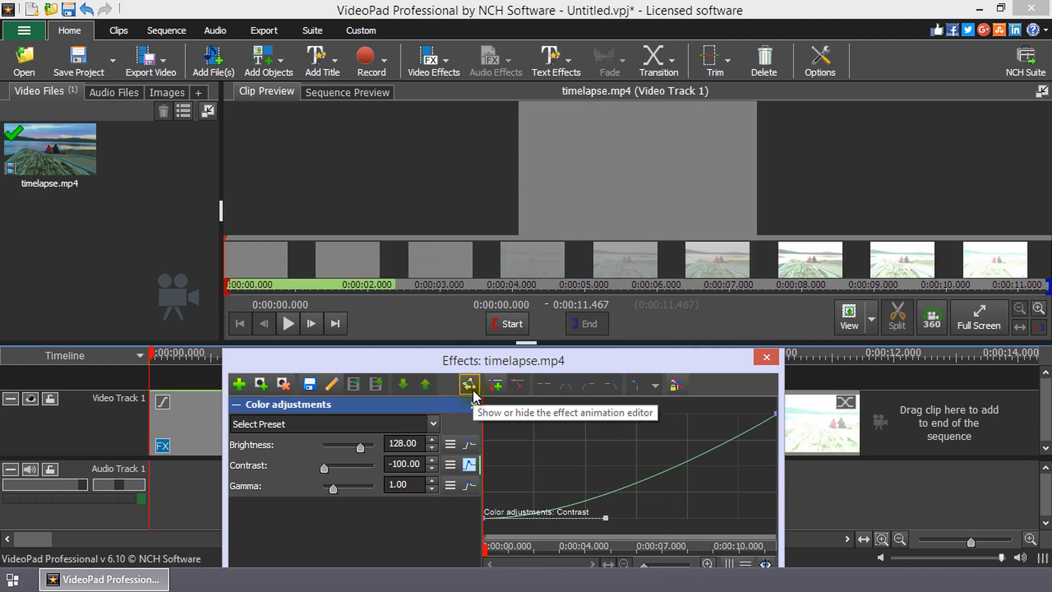
click(469, 384)
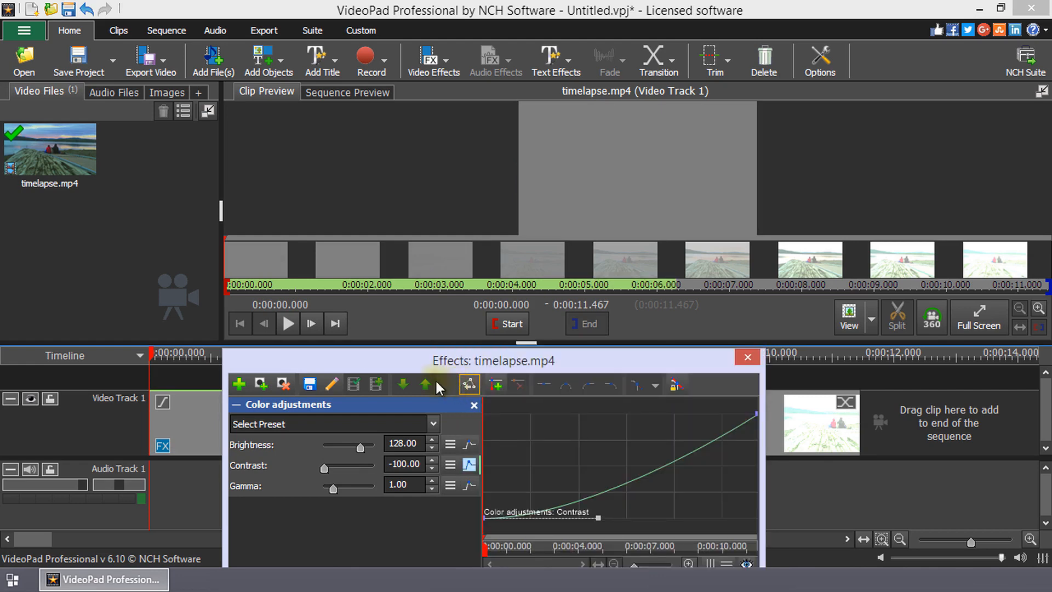
Preview the contrast climbing over the clip, pausing around 6 seconds at roughly -30
click(287, 324)
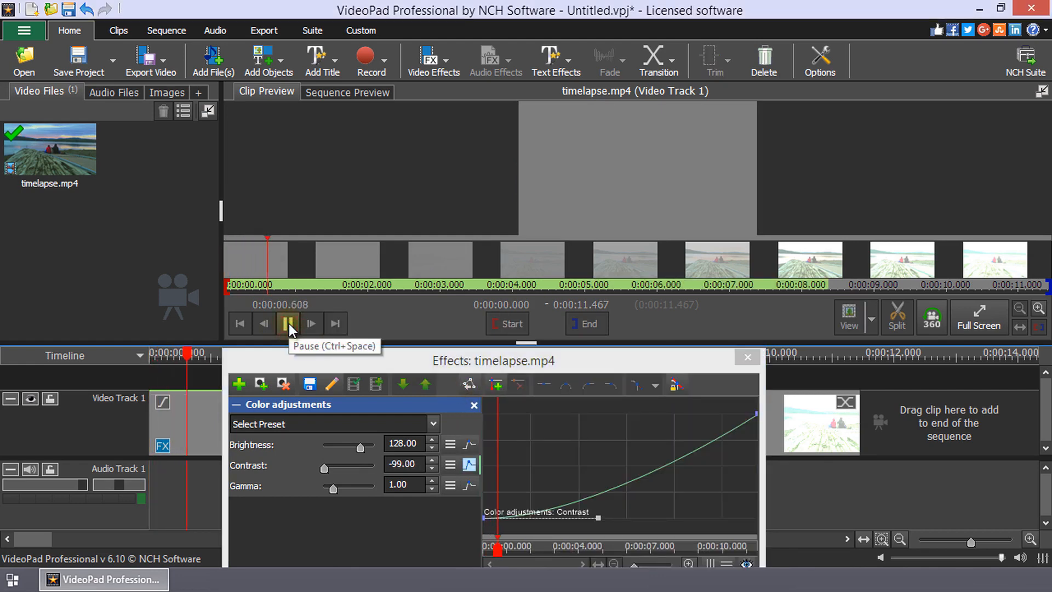
click(289, 323)
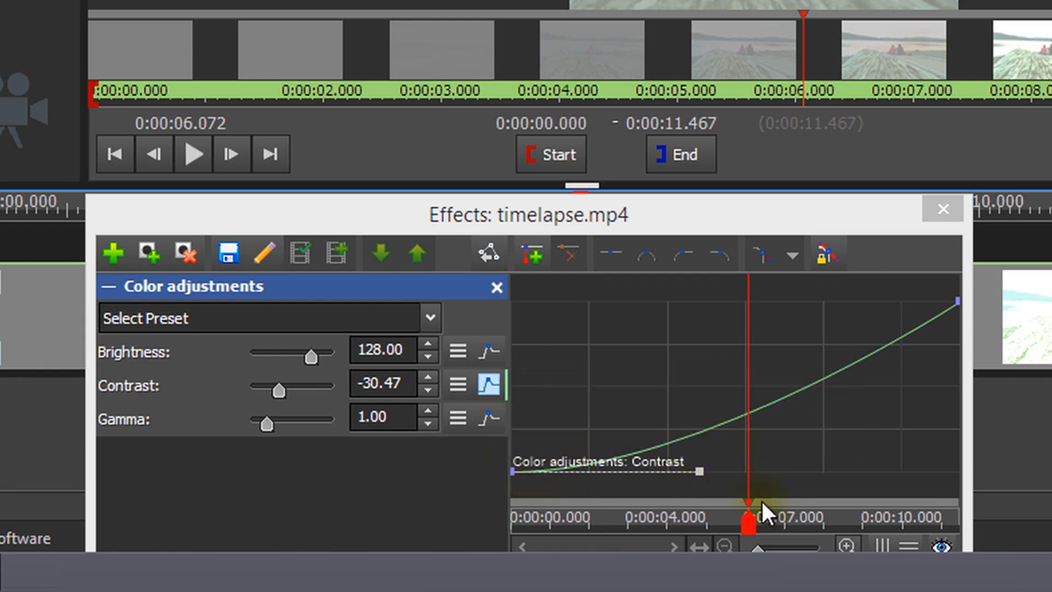
Set the playhead near 4.4 s and drag Contrast keyframes so the curve levels off before the end
drag(747, 520, 640, 520)
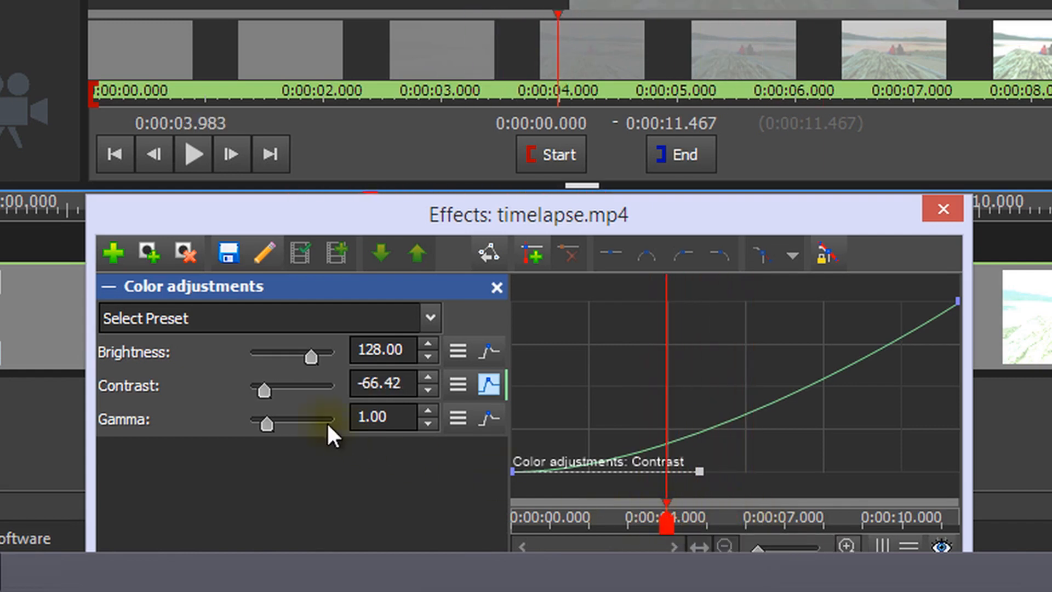
click(383, 383)
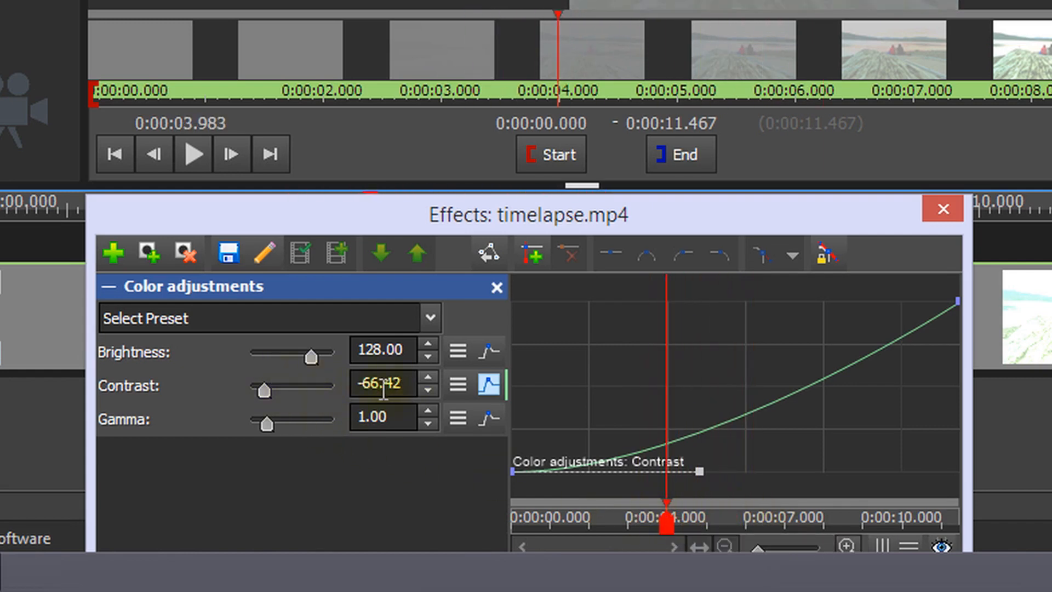
drag(666, 520, 622, 520)
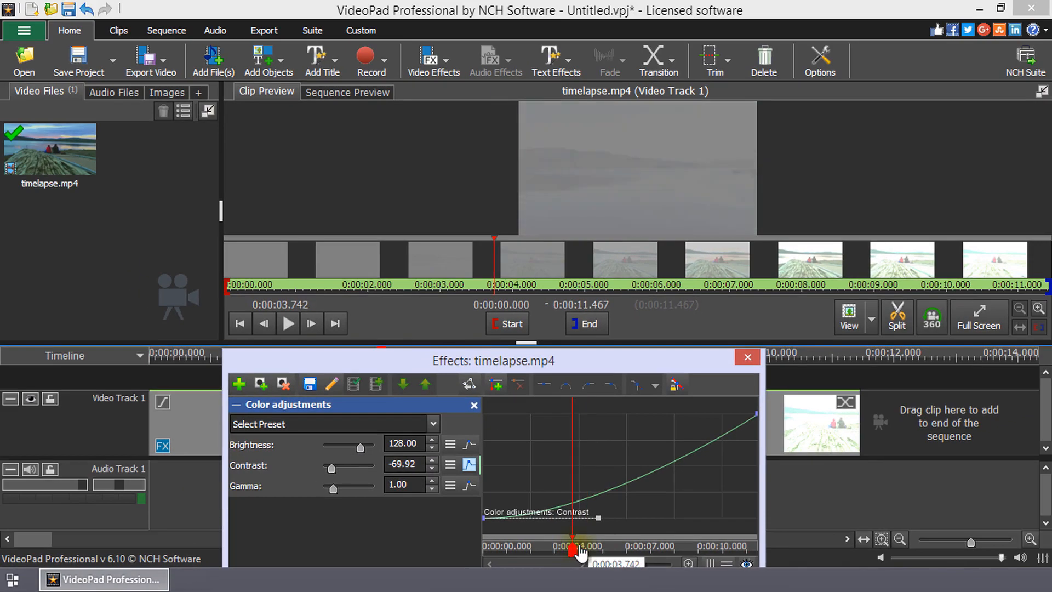
drag(574, 549, 587, 549)
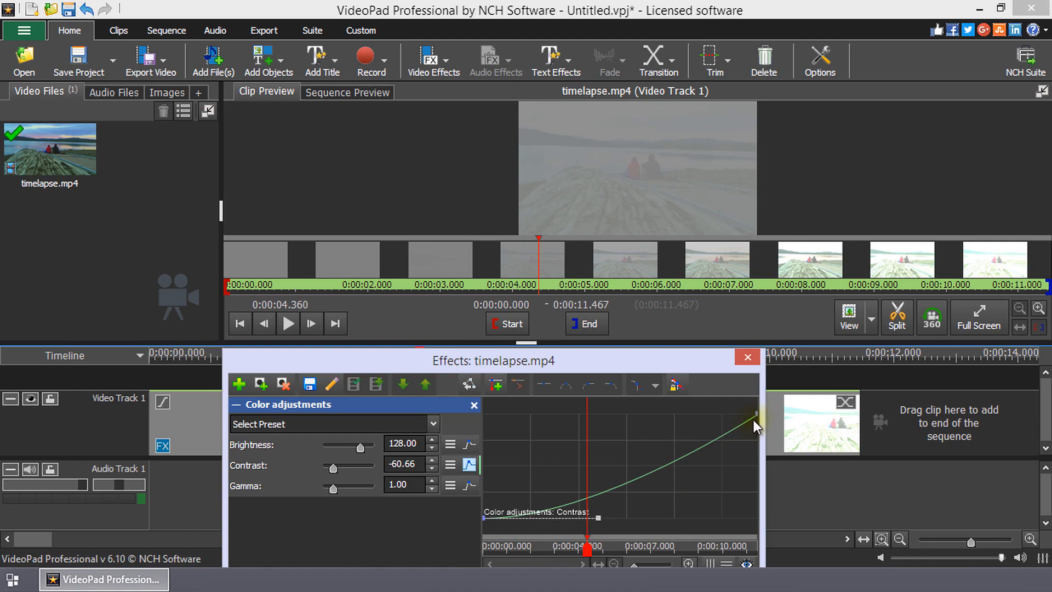
drag(755, 424, 699, 442)
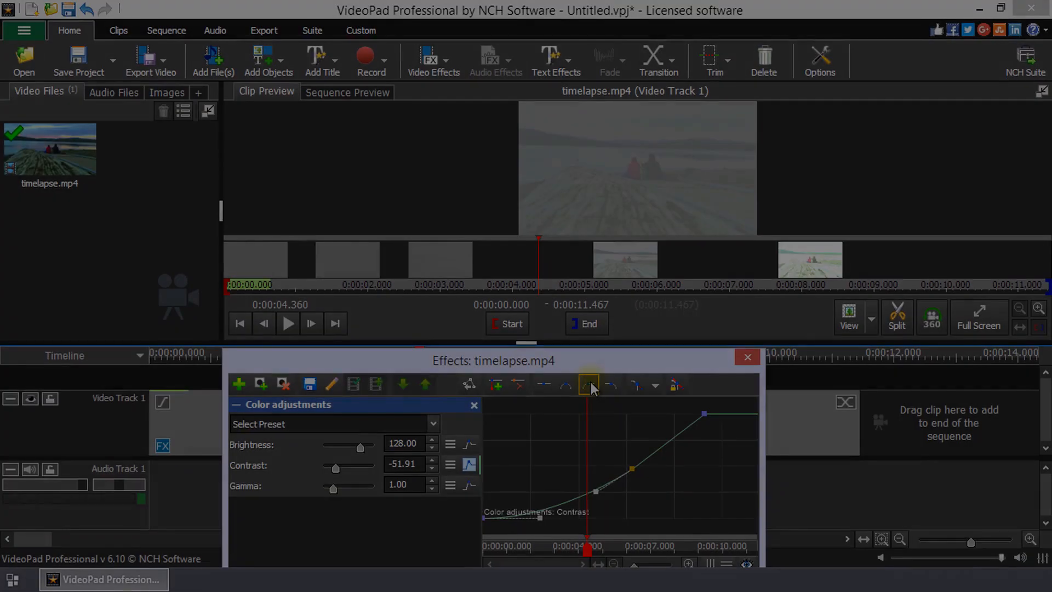
Smooth the mid-clip Contrast keyframe, bend its handle, and mirror the left handle from the right
click(589, 385)
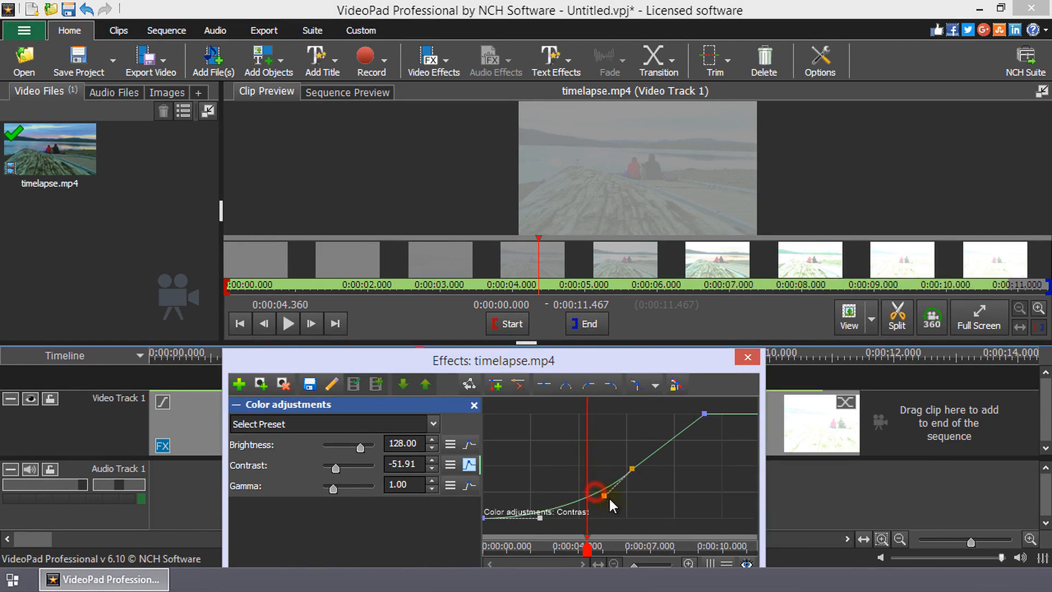
drag(594, 490, 565, 420)
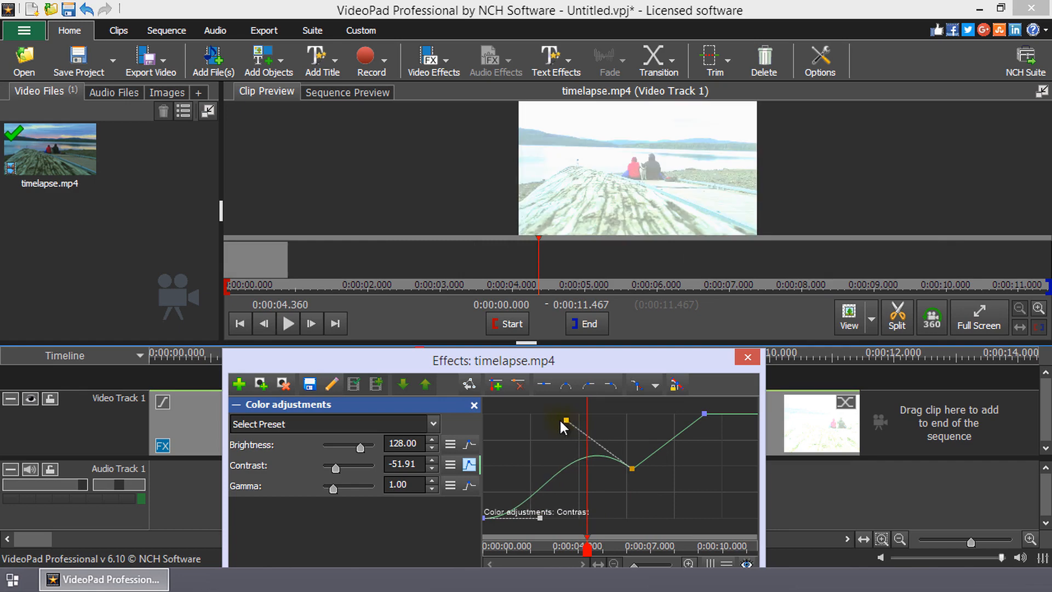
drag(565, 419, 533, 443)
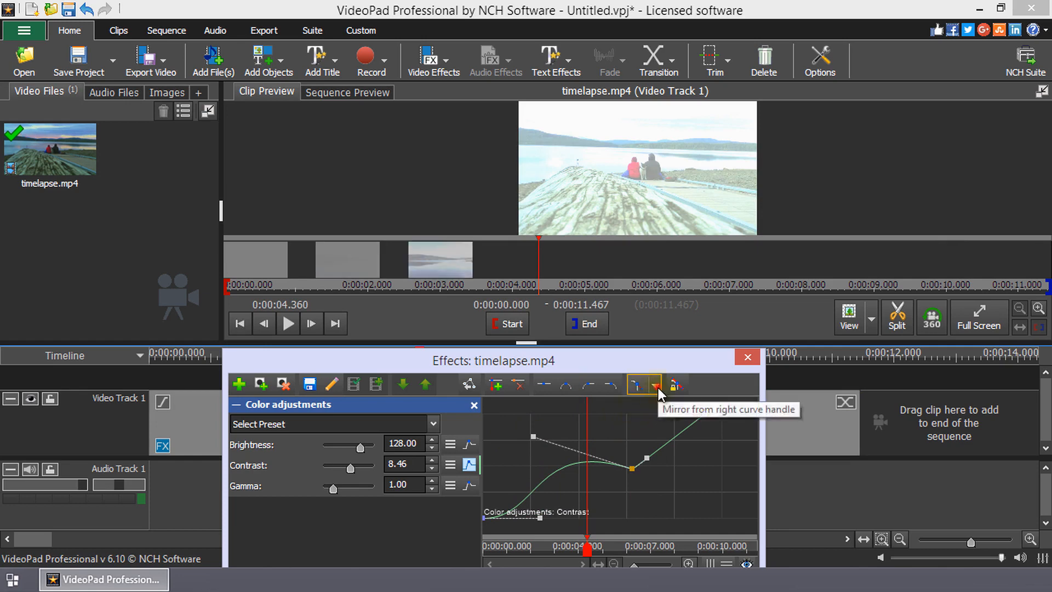
click(655, 385)
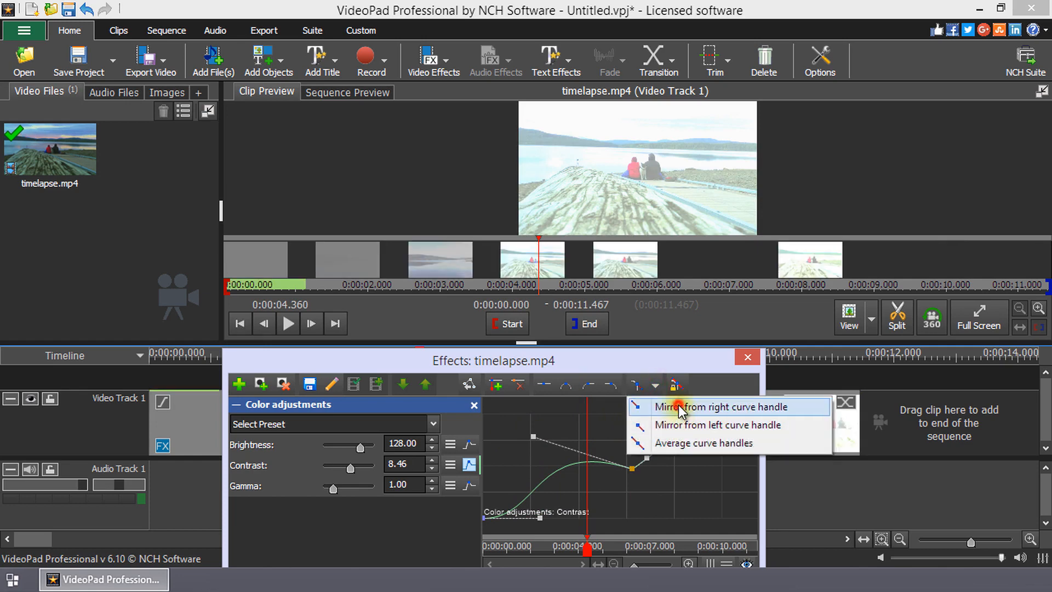
click(700, 406)
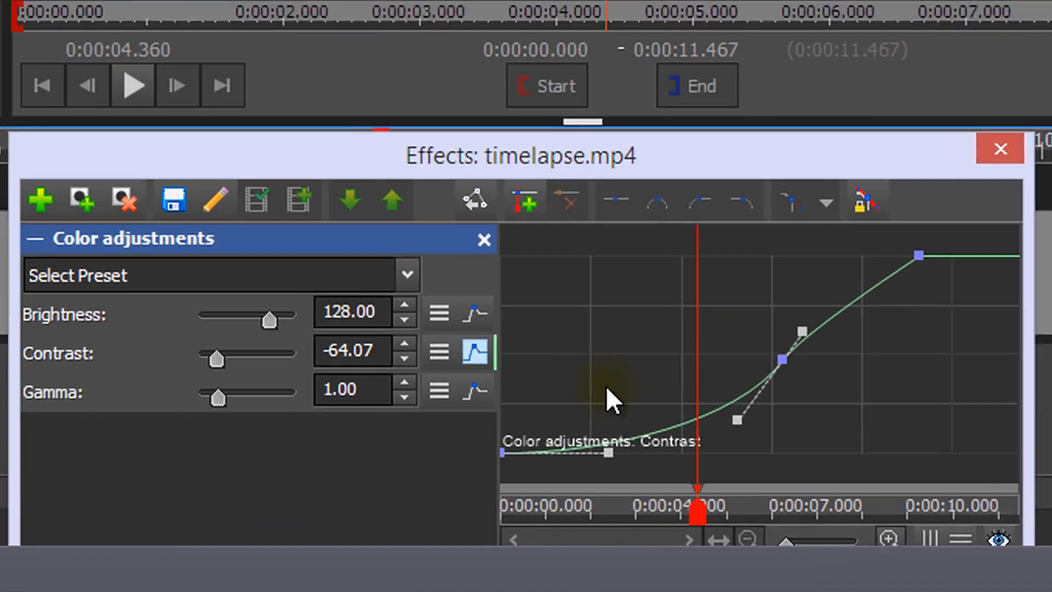
Show the Brightness and Gamma animation lines in the graph, then hide Brightness again
click(473, 302)
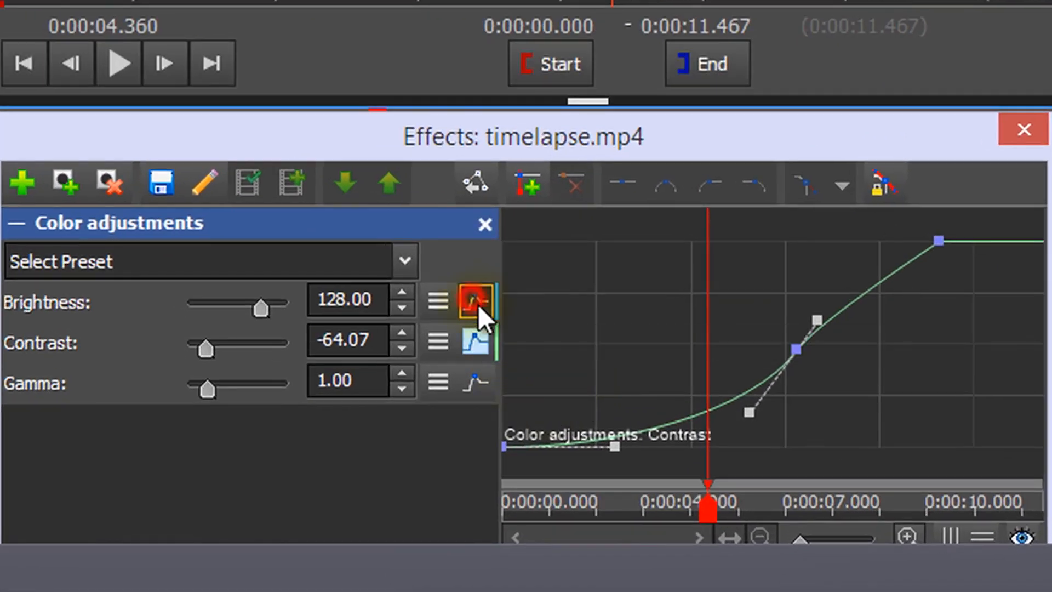
click(475, 301)
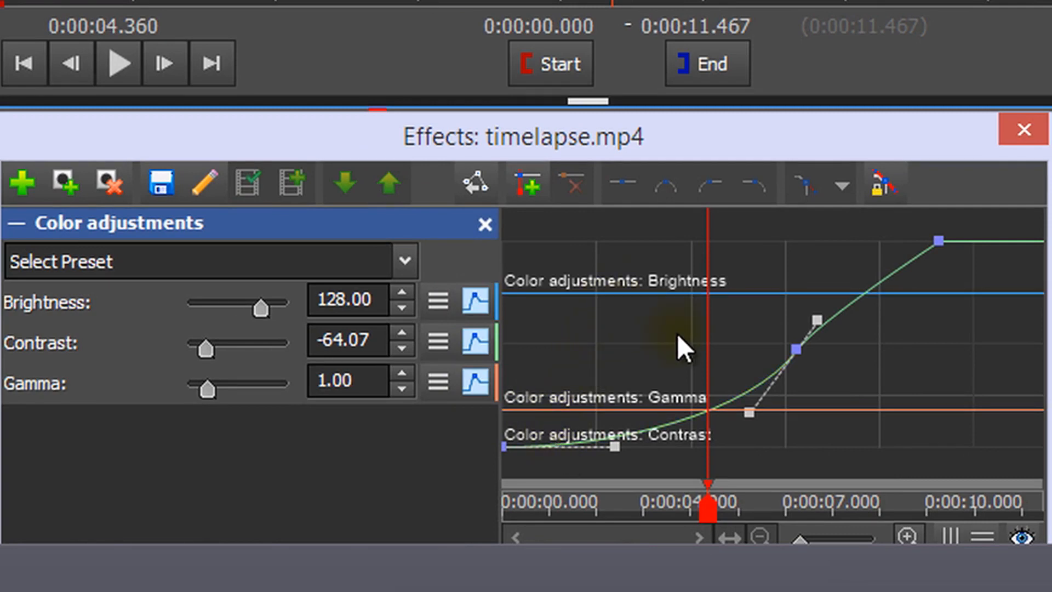
mouse_move(661, 370)
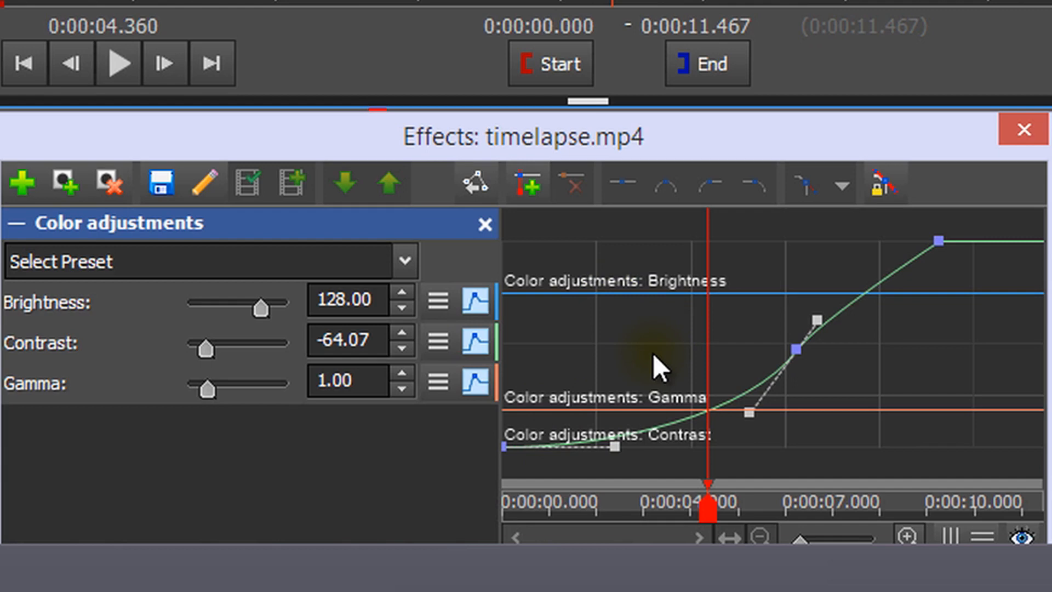
mouse_move(661, 319)
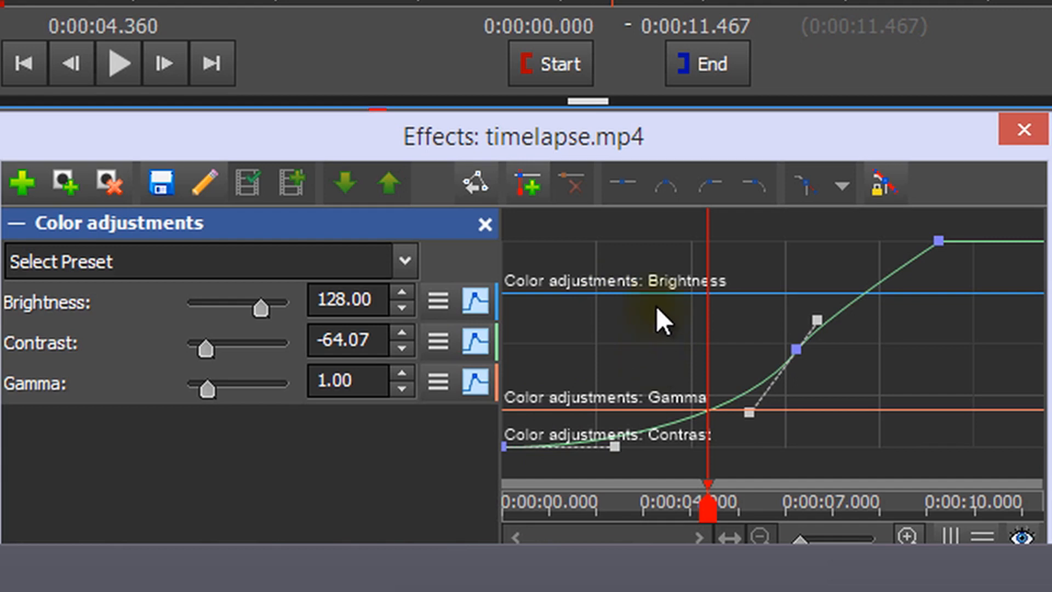
mouse_move(473, 299)
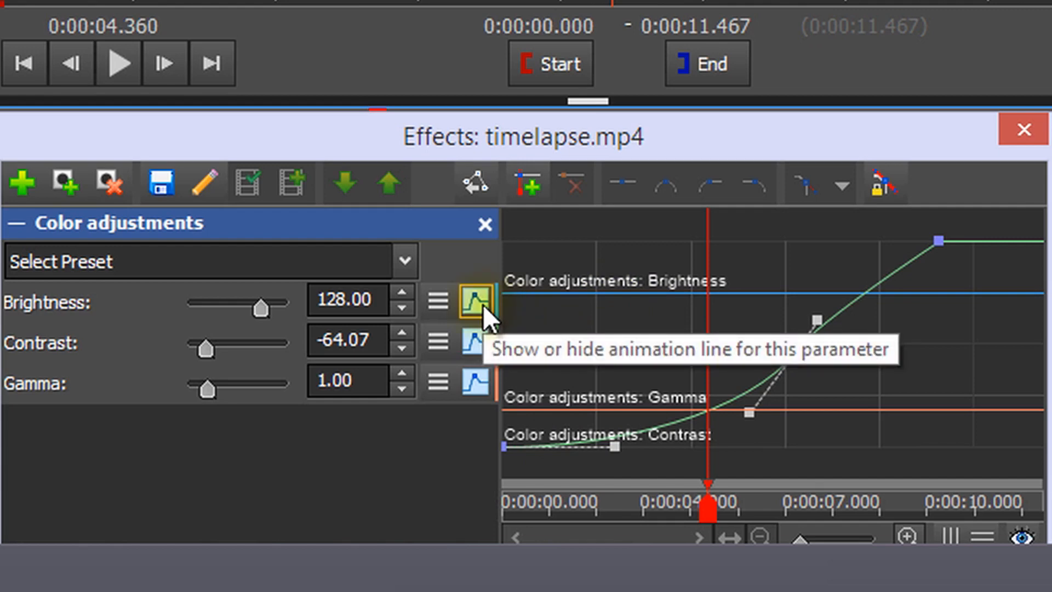
click(476, 299)
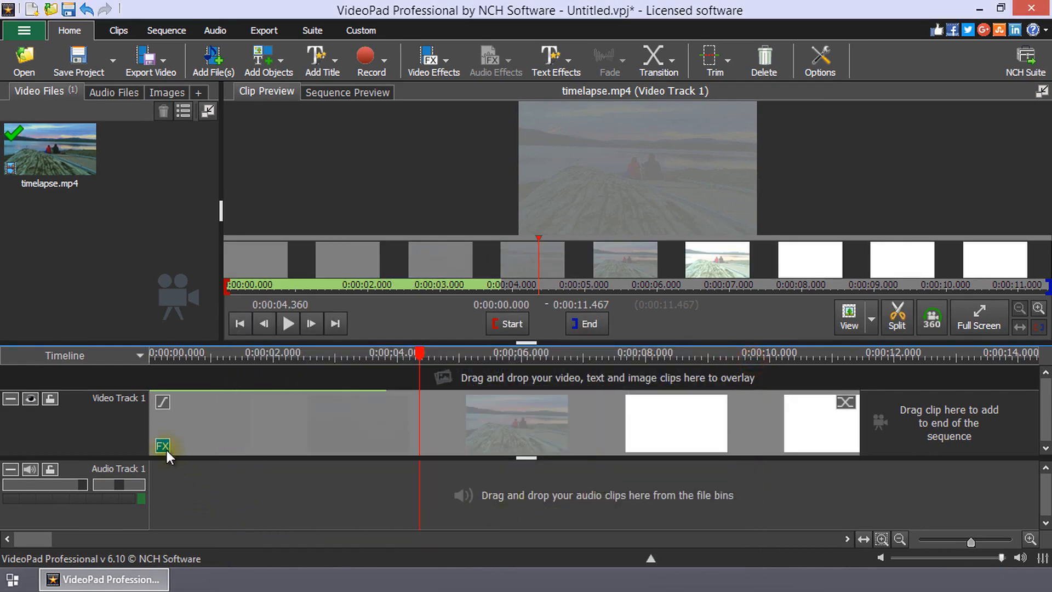
click(162, 446)
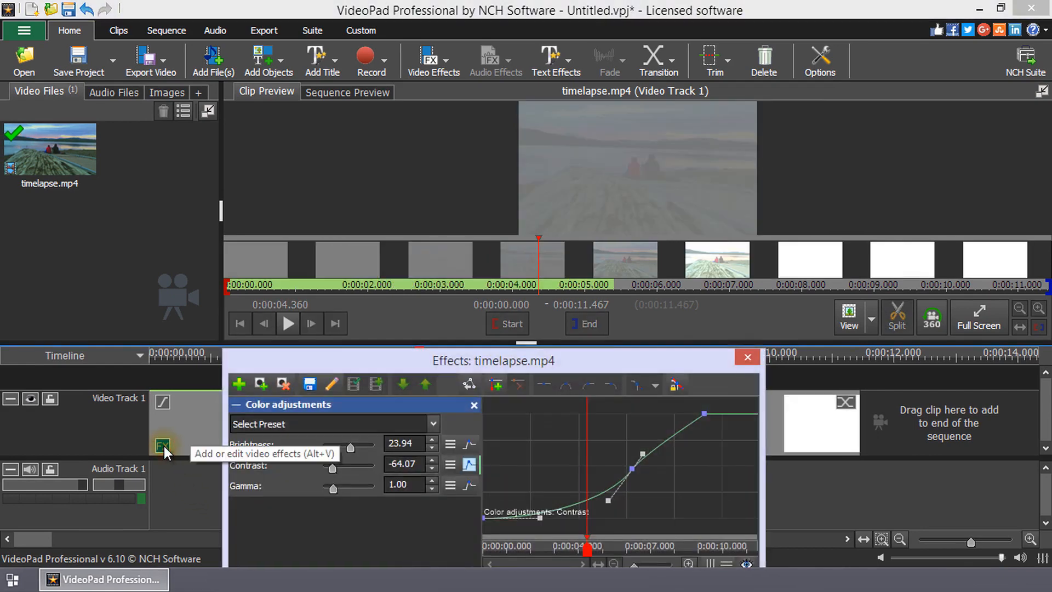